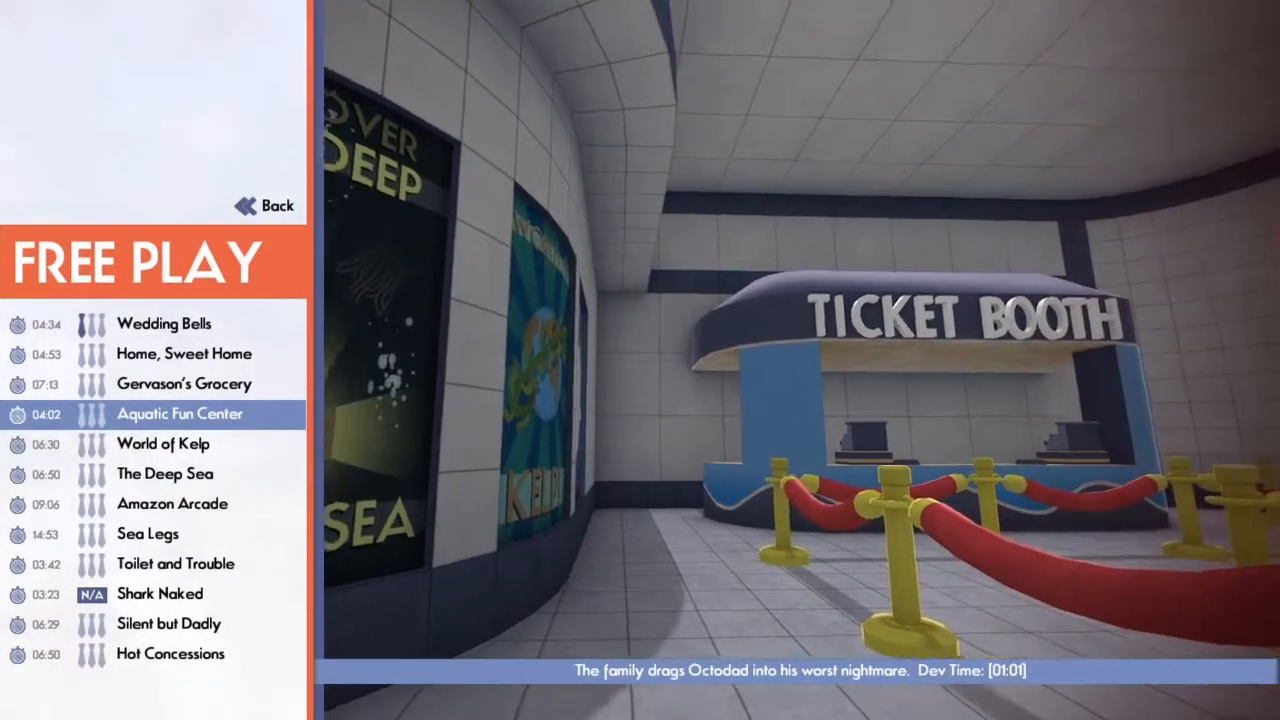
Preview World of Kelp, The Deep Sea and Toilet and Trouble, then launch Toilet and Trouble
left_click(158, 444)
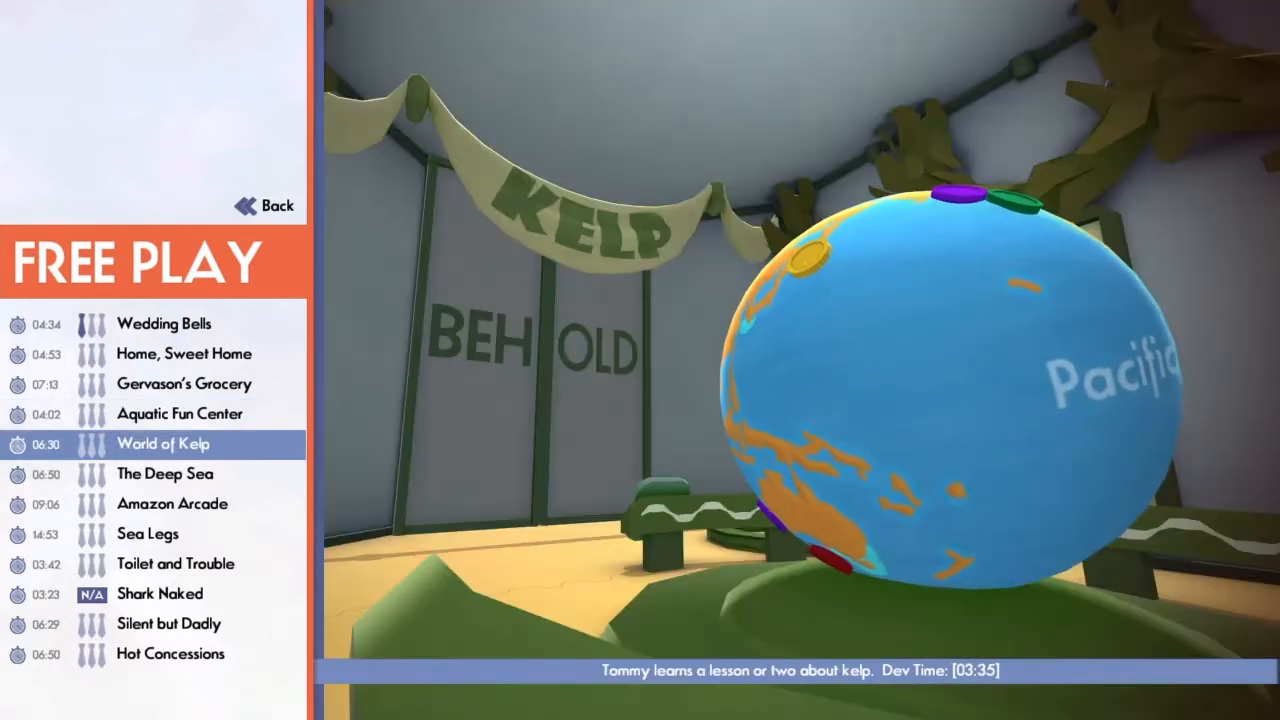
left_click(165, 474)
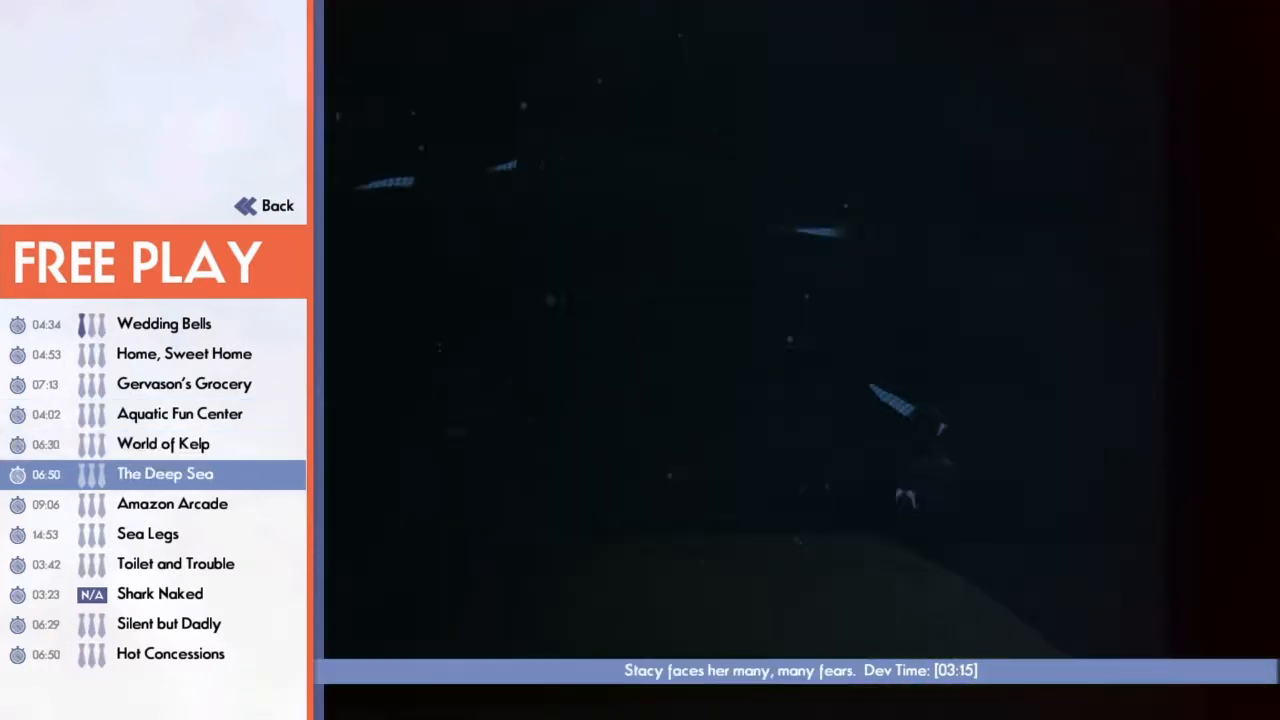
left_click(175, 563)
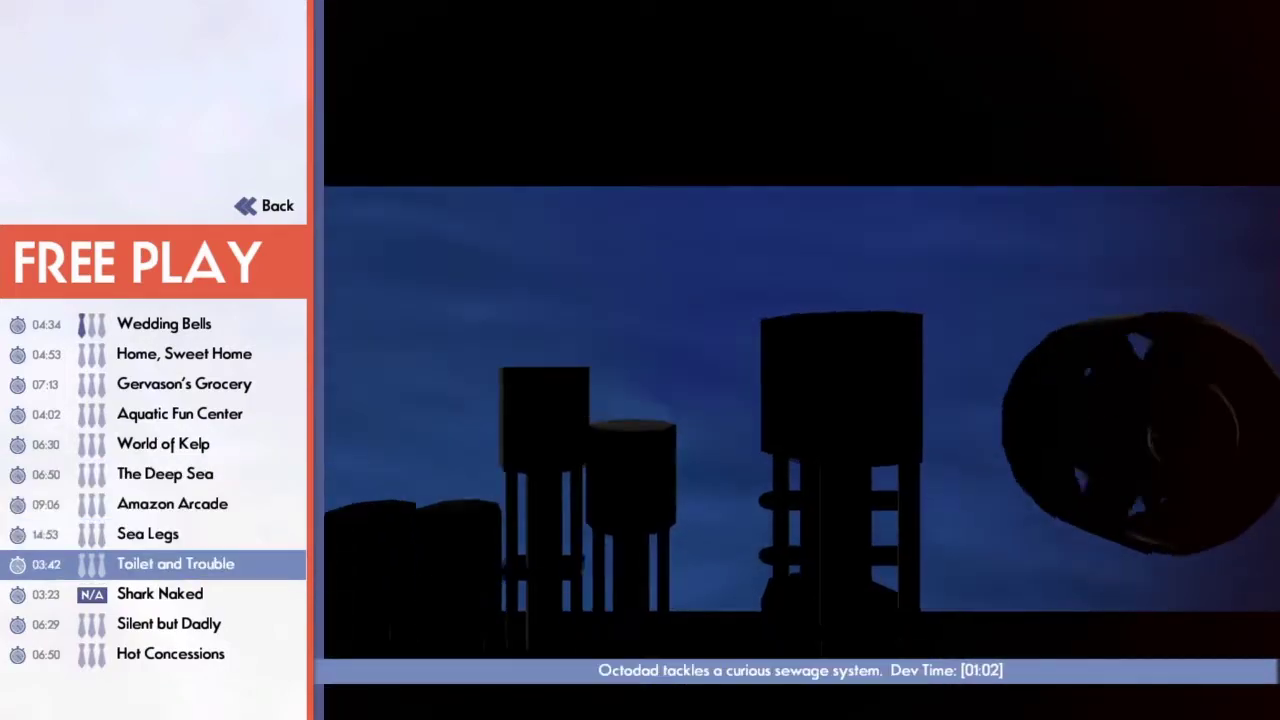
left_click(176, 564)
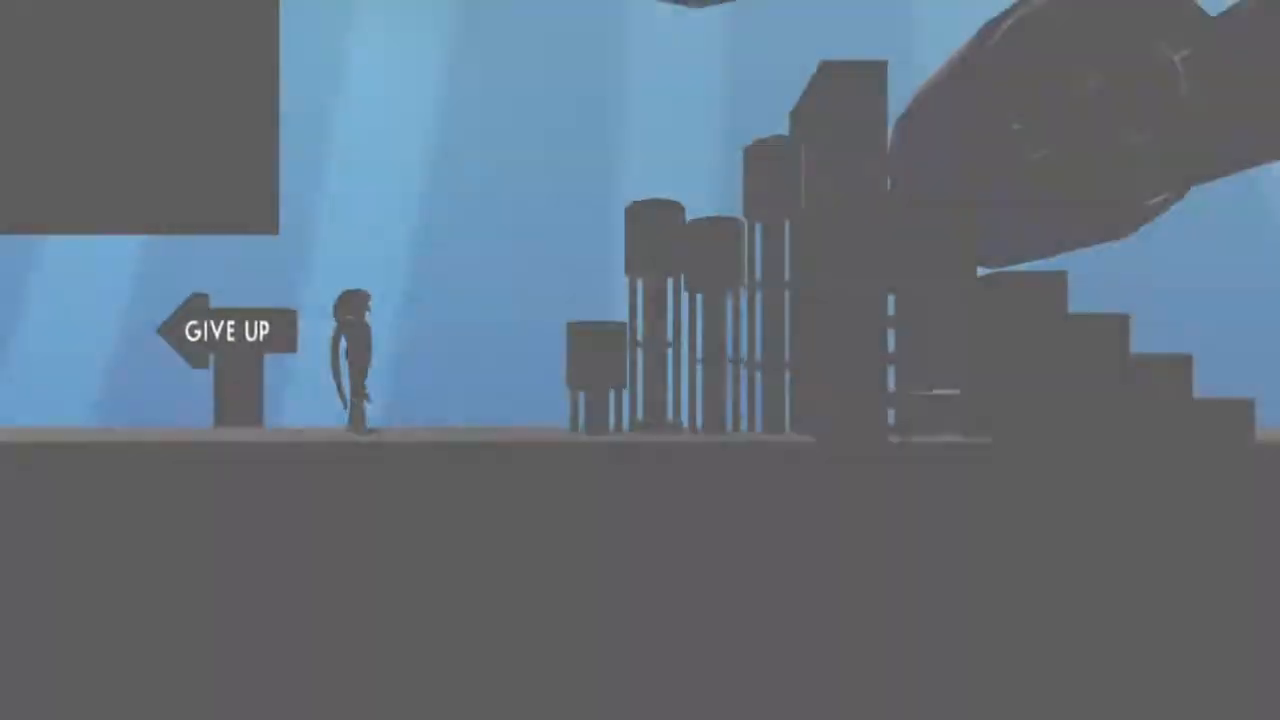